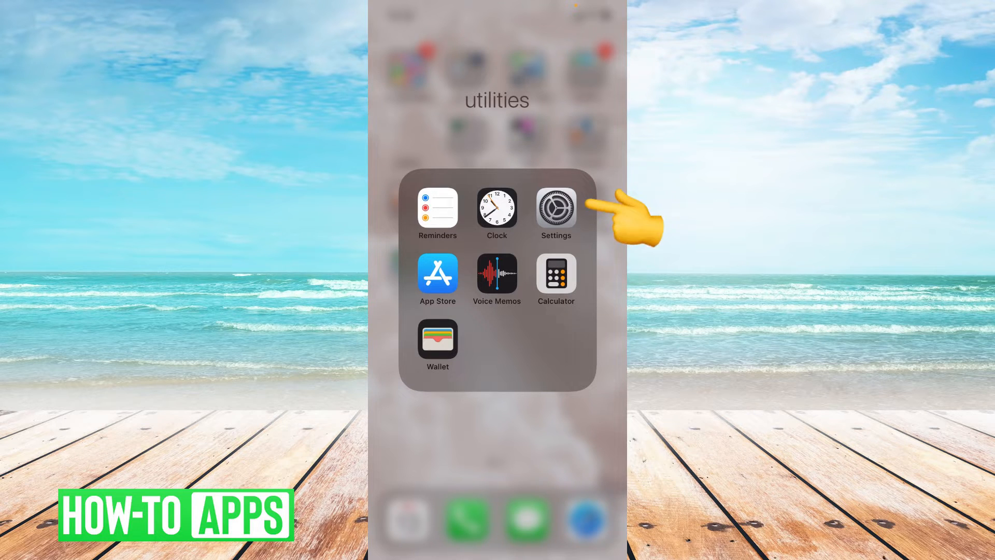
# - Switch Wi-Fi off in Settings and return to the main settings list
pyautogui.click(556, 208)
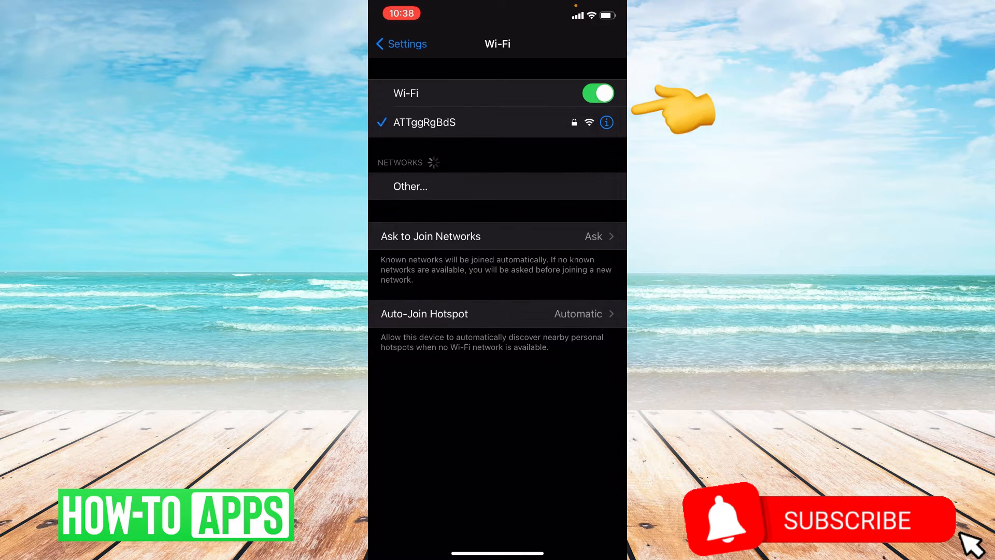
pyautogui.click(597, 93)
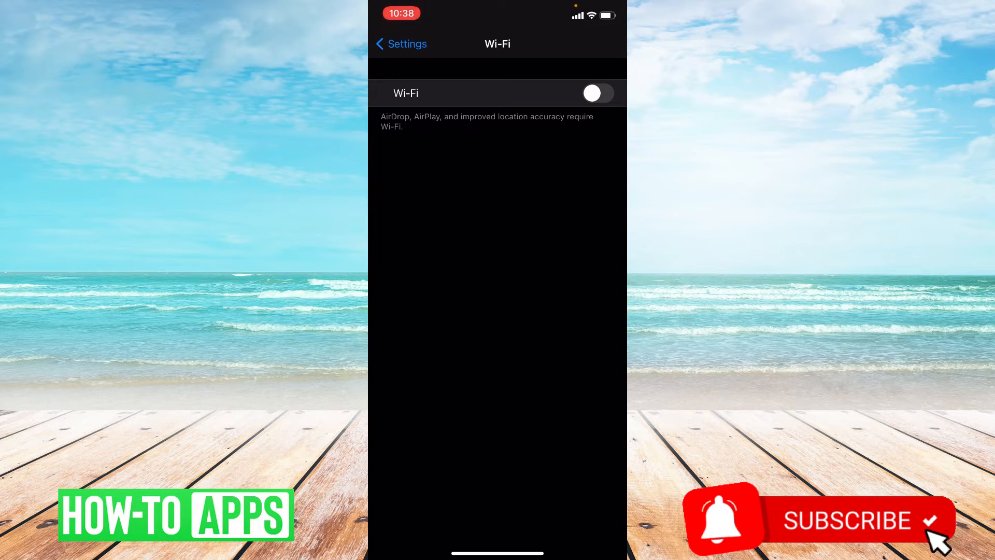
pyautogui.click(400, 44)
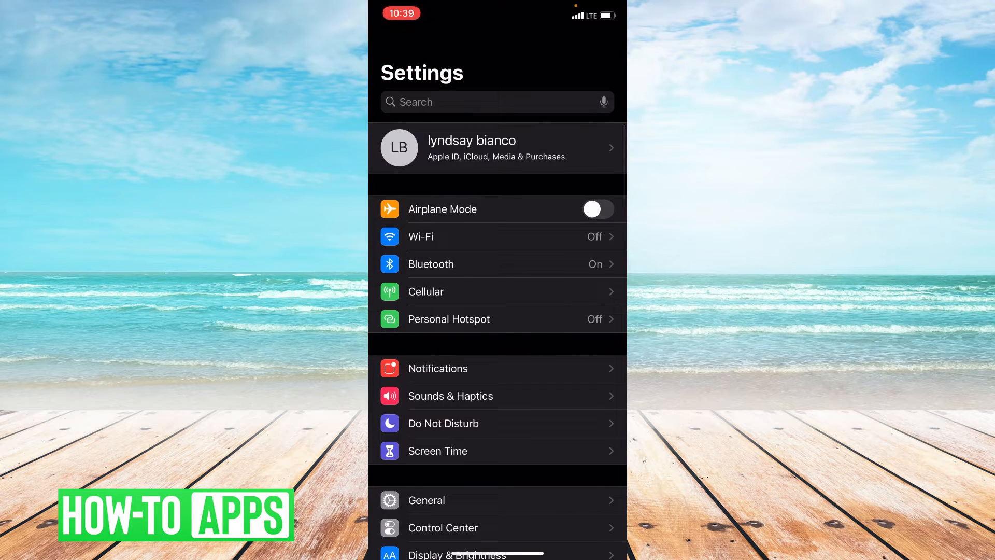
# - Open Instagram's page under General > iPhone Storage
pyautogui.scroll(3)
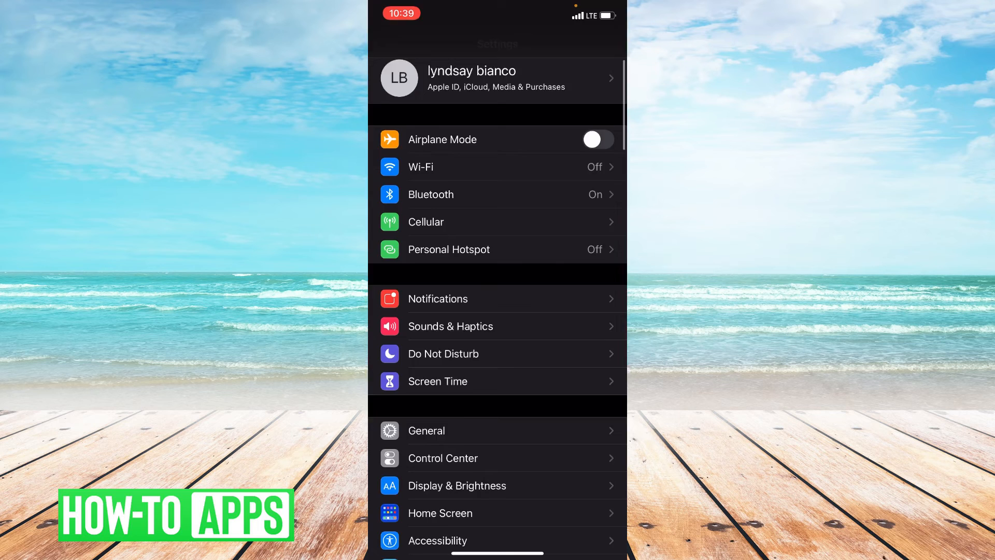
pyautogui.click(426, 431)
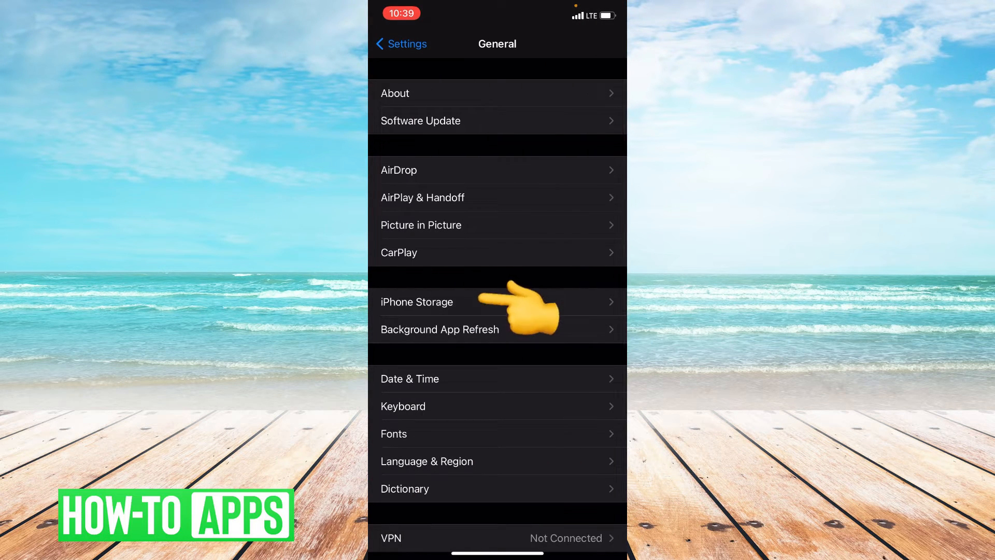
pyautogui.click(417, 302)
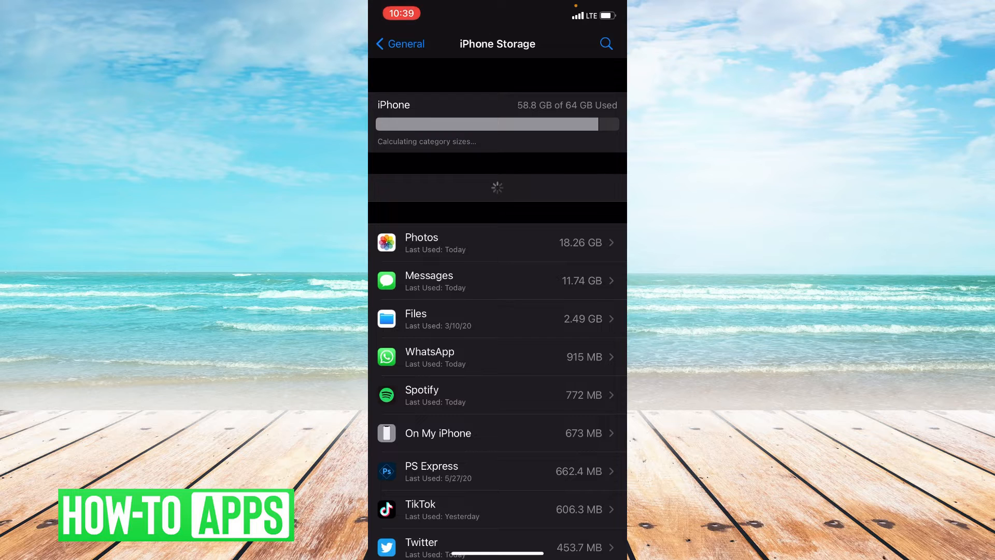
pyautogui.scroll(3)
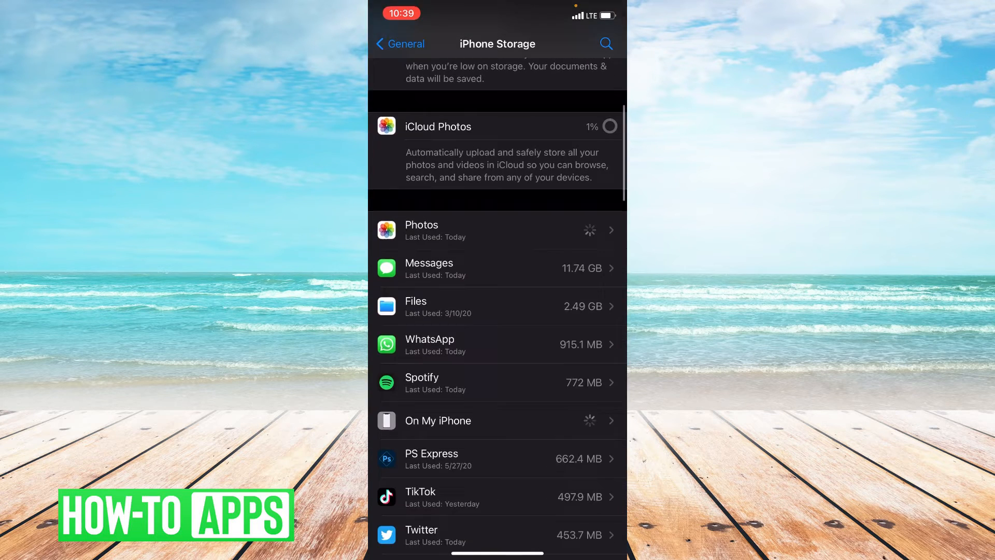
pyautogui.scroll(-3)
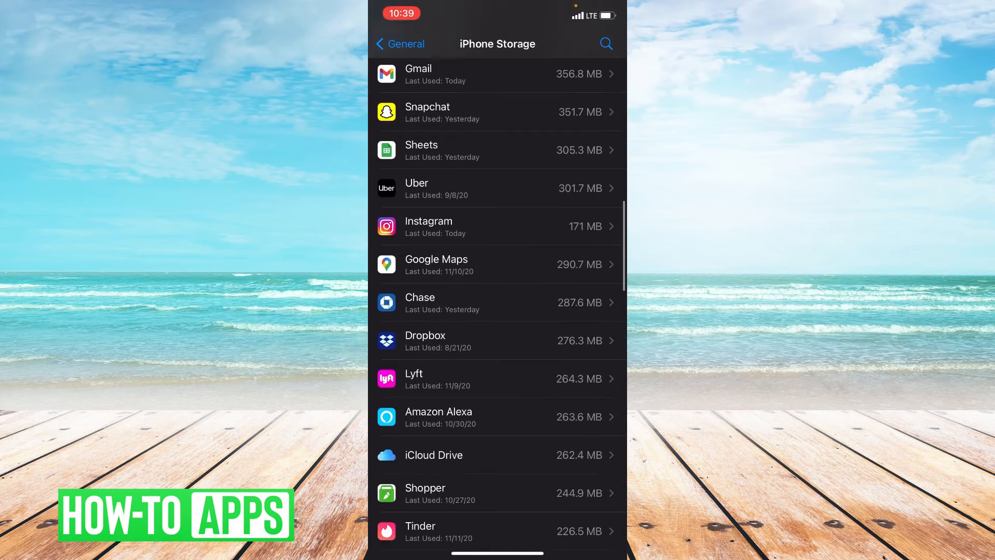
pyautogui.scroll(3)
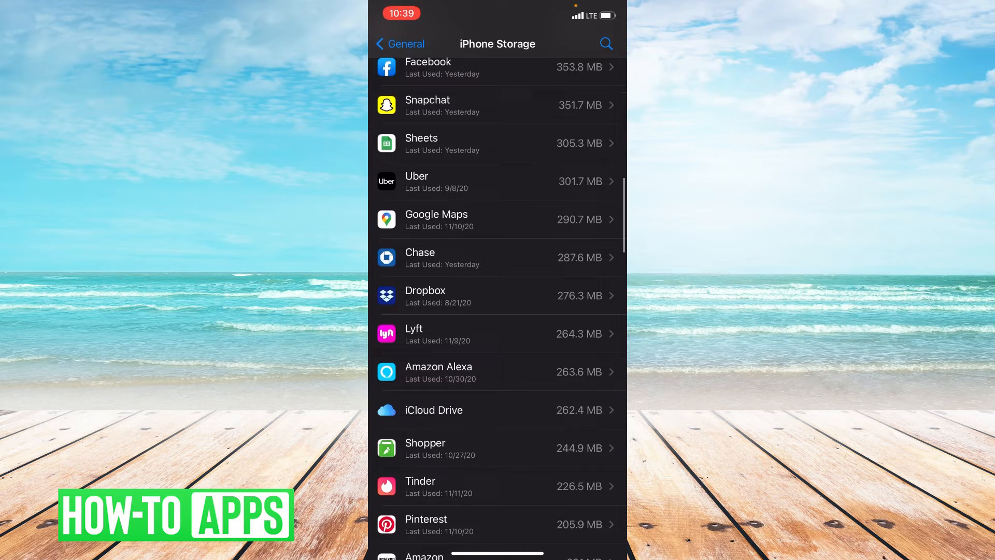
pyautogui.scroll(-3)
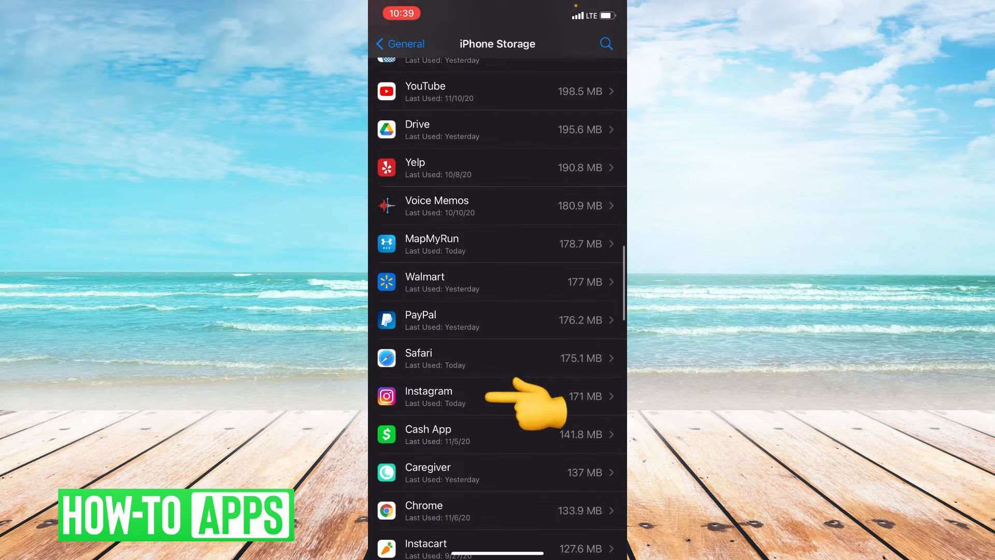
pyautogui.click(444, 396)
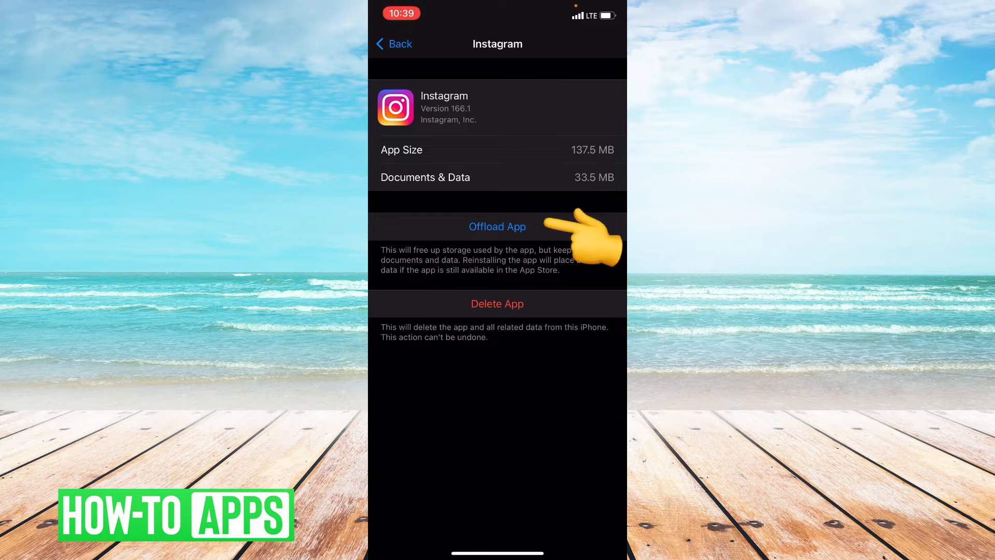
# - Offload Instagram from its storage page, confirming in the sheet
pyautogui.click(497, 227)
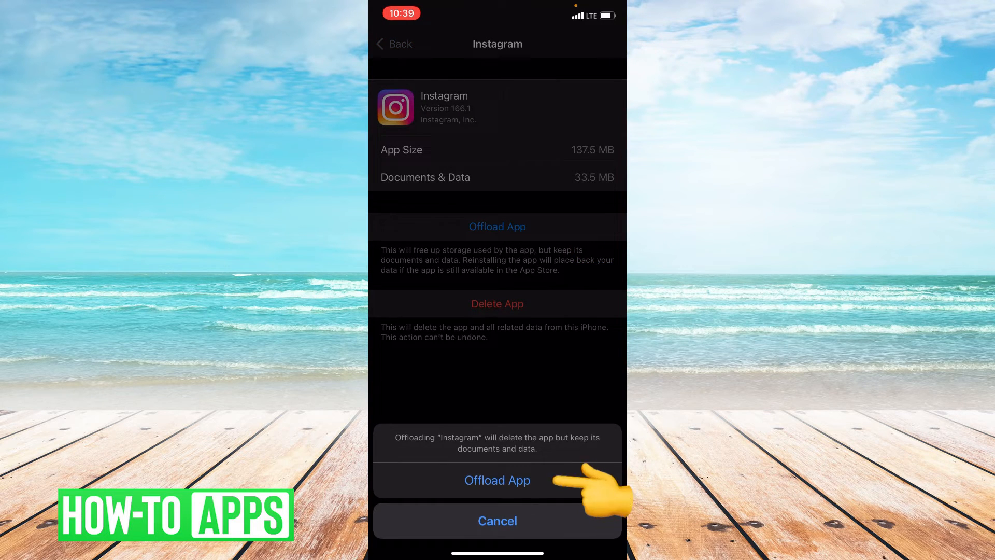
pyautogui.click(497, 480)
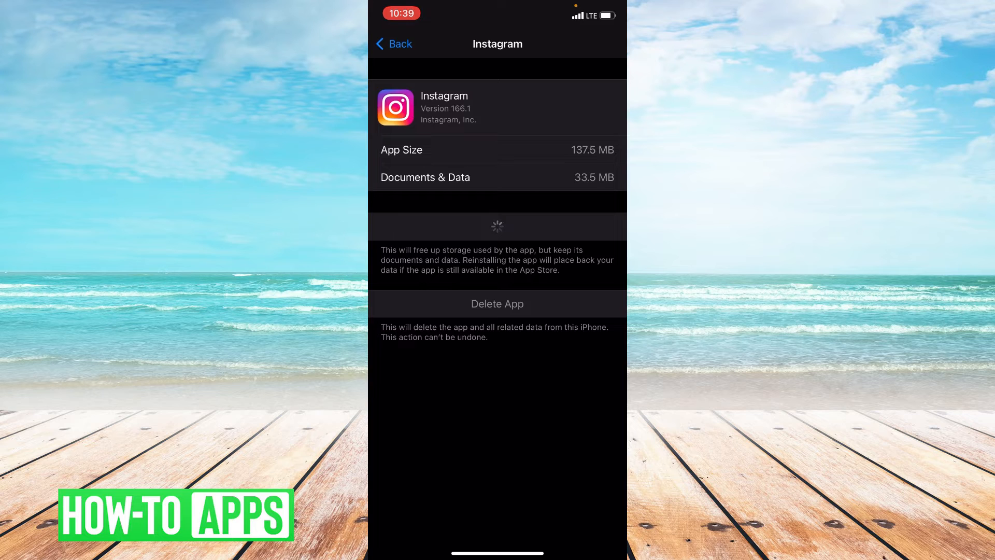
pyautogui.click(497, 226)
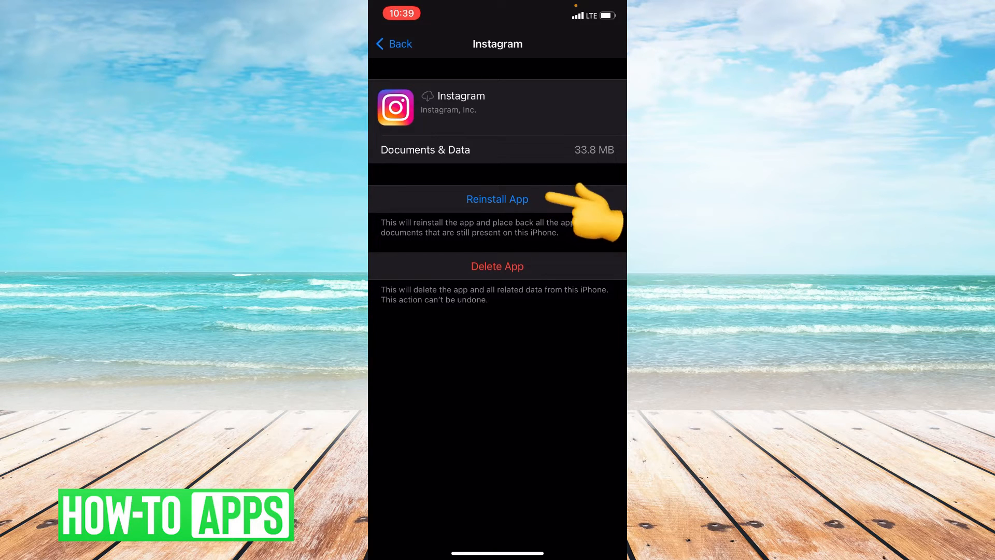
# - Reinstall the offloaded Instagram app and leave the app storage list
pyautogui.click(497, 199)
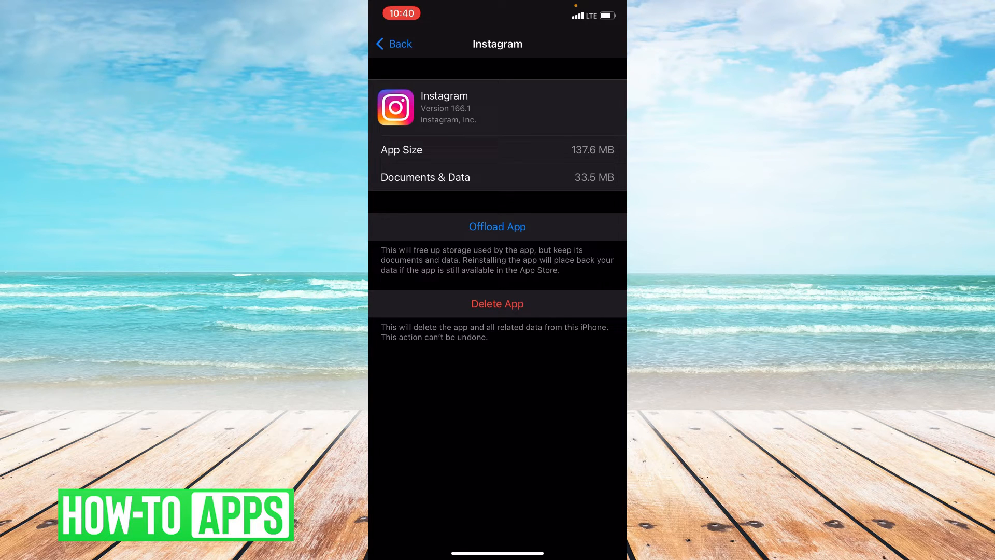
pyautogui.click(393, 43)
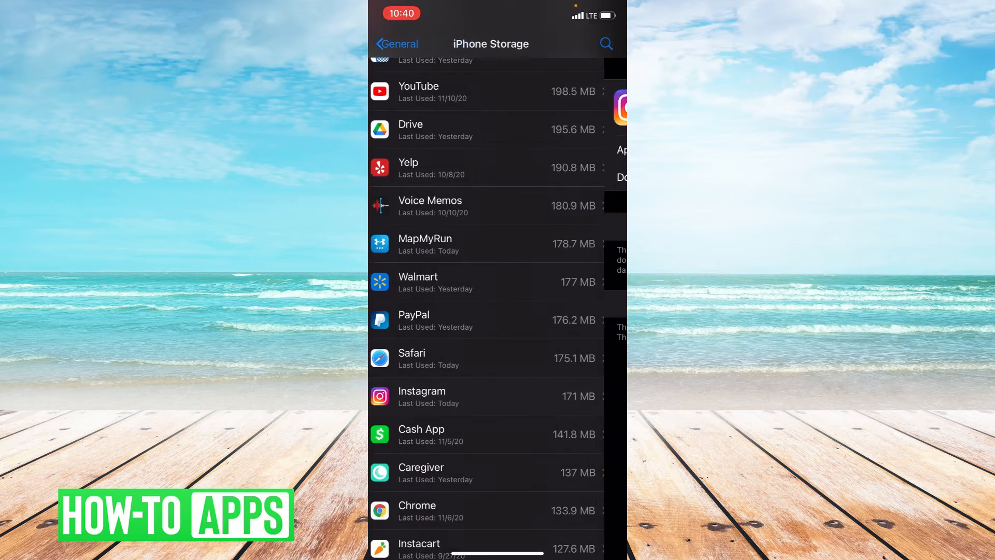
pyautogui.click(395, 44)
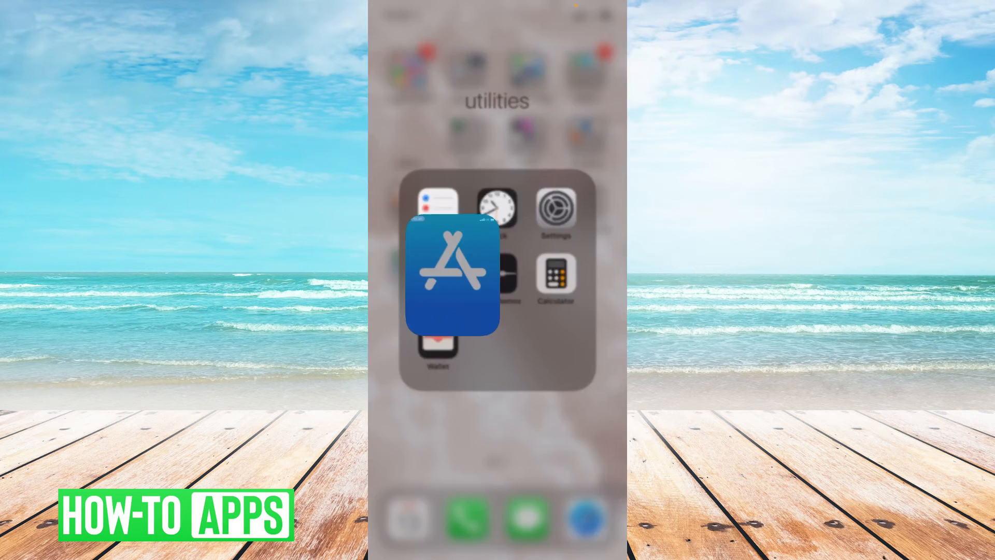
# - Search the App Store for 'instagram' from the Search tab
pyautogui.click(449, 277)
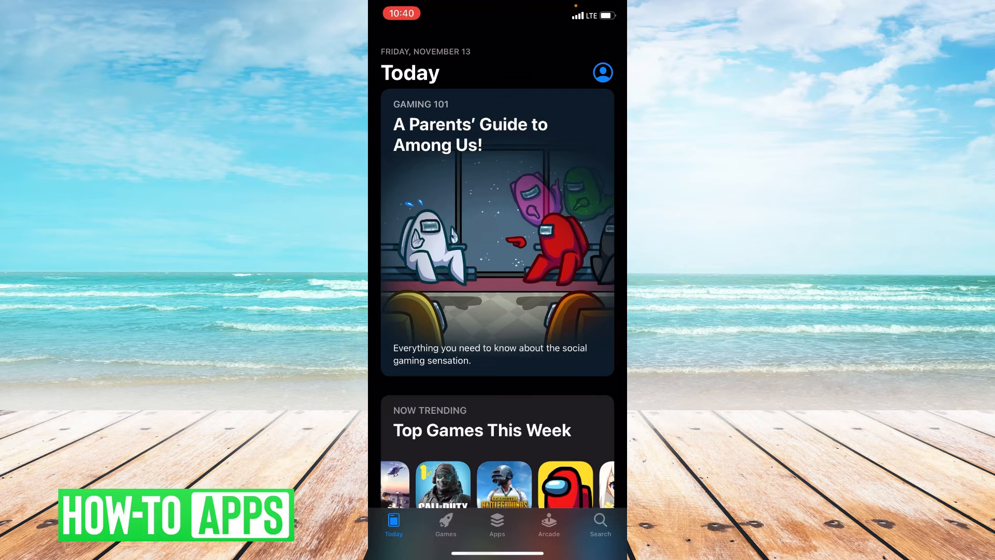
pyautogui.click(600, 526)
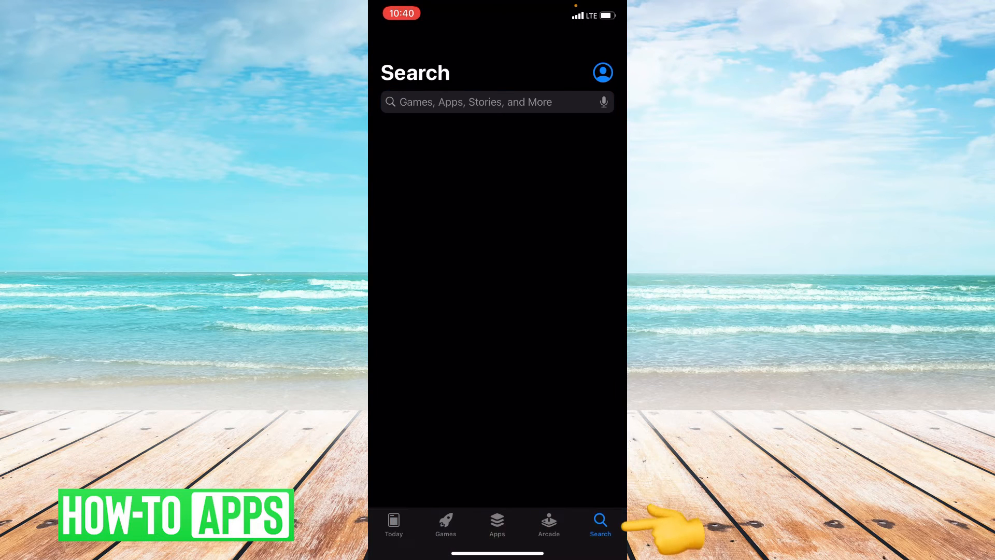
pyautogui.click(489, 101)
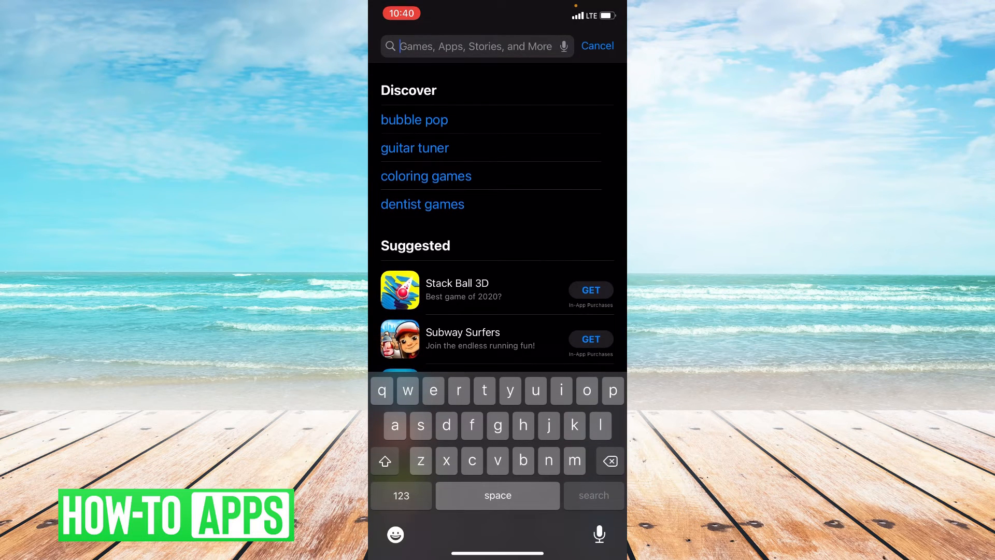
pyautogui.write('instagram')
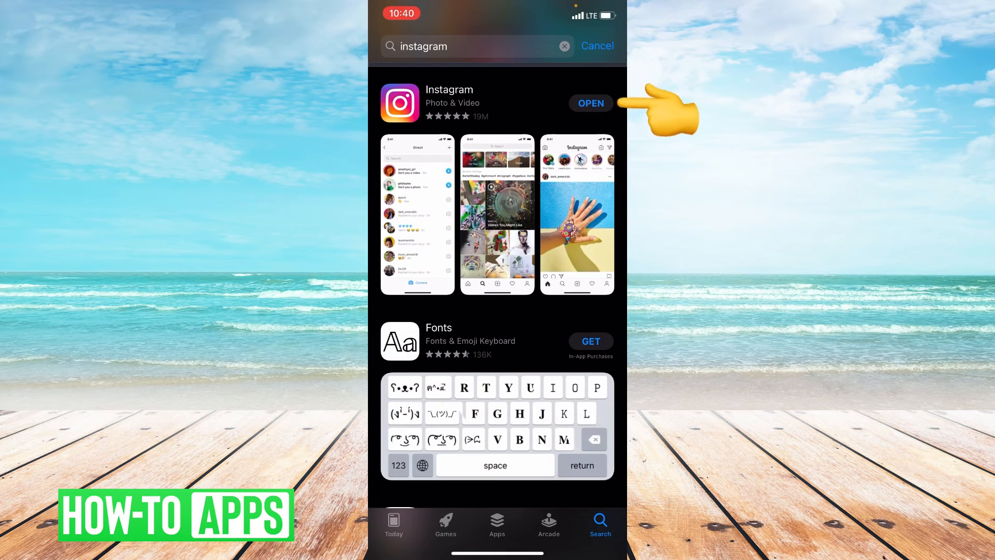
pyautogui.click(422, 465)
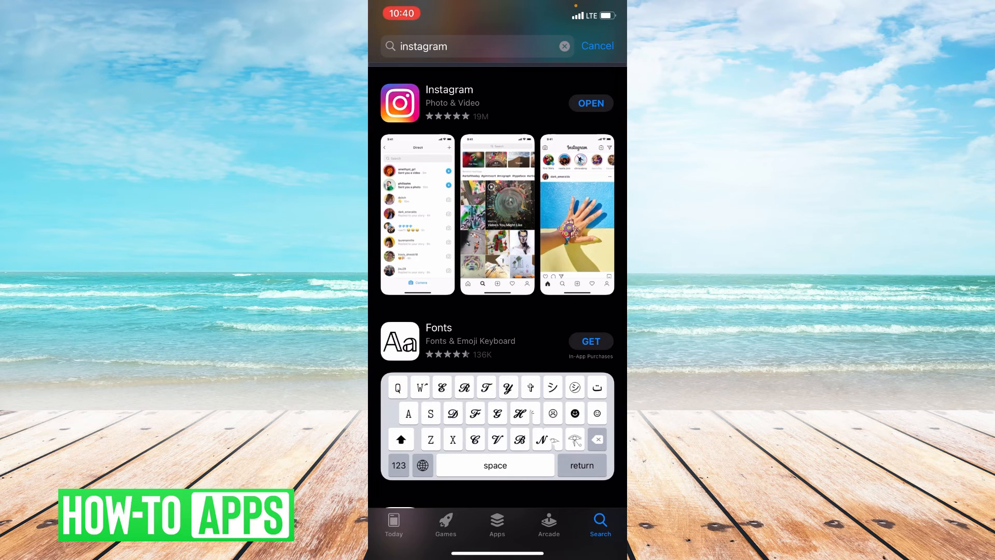
pyautogui.click(422, 464)
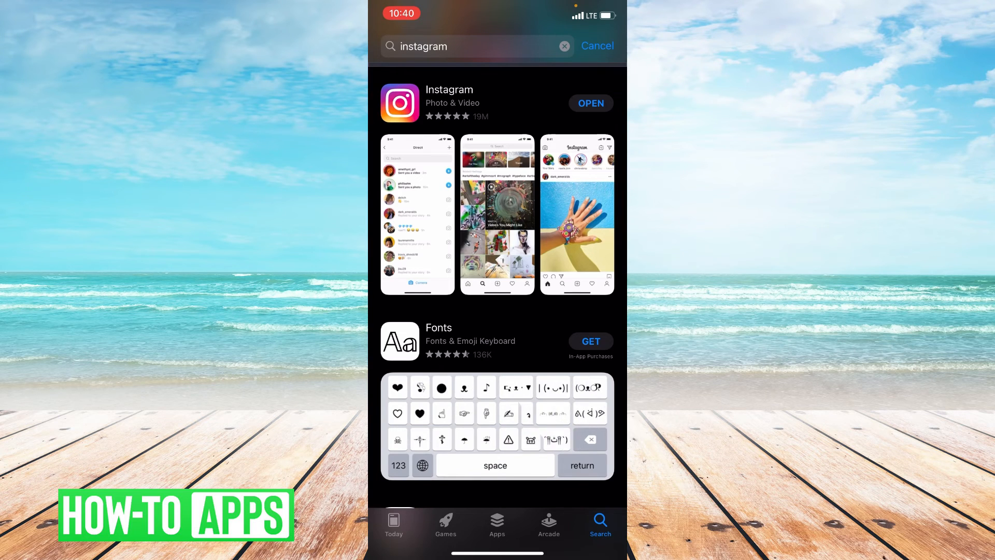
pyautogui.click(421, 464)
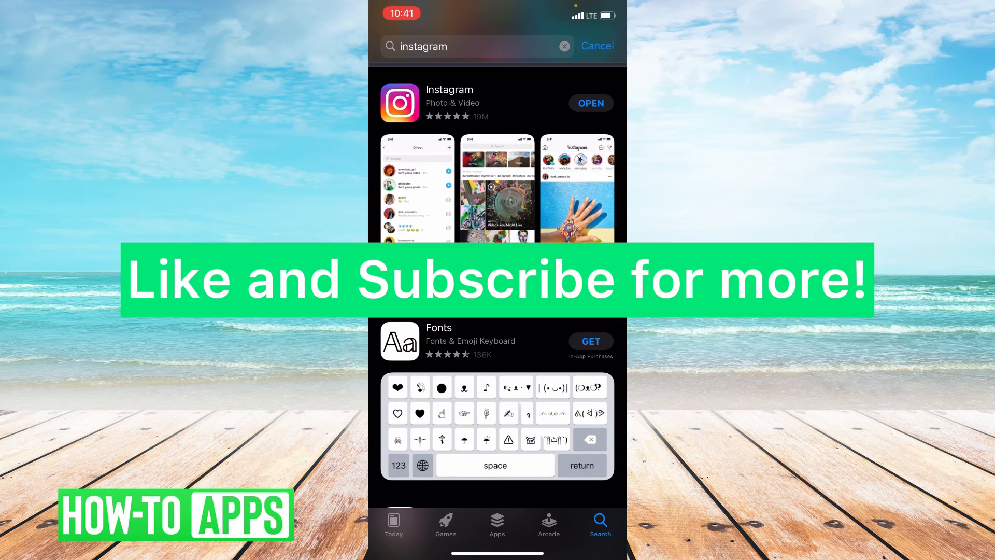
pyautogui.click(421, 464)
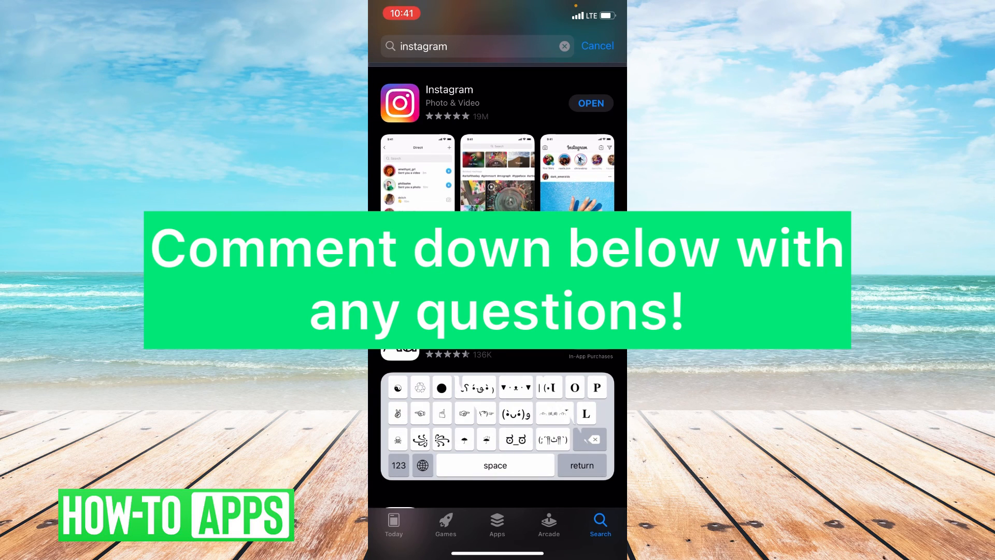
pyautogui.click(421, 465)
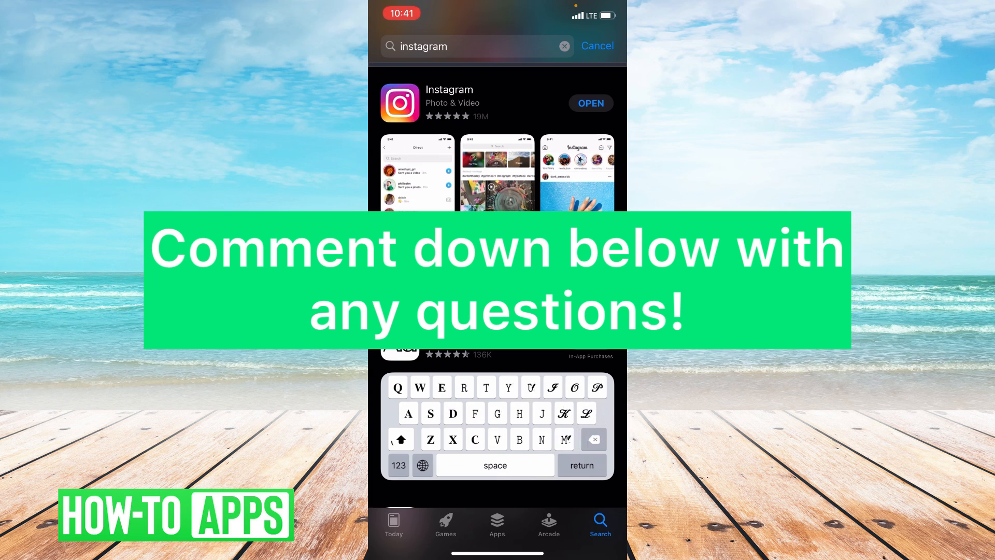
pyautogui.click(421, 464)
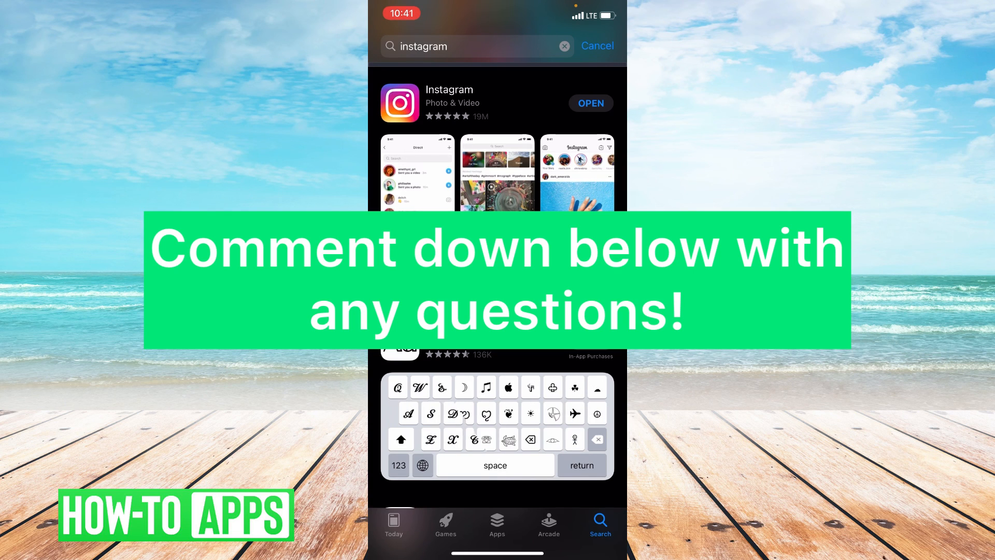